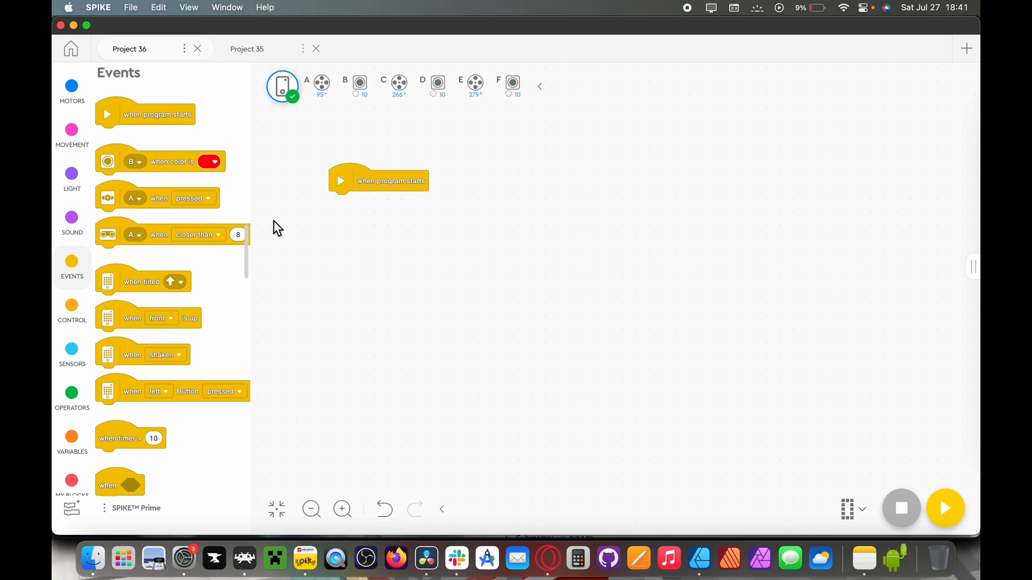
{"action": "mouse_move", "coordinate": [53, 216]}
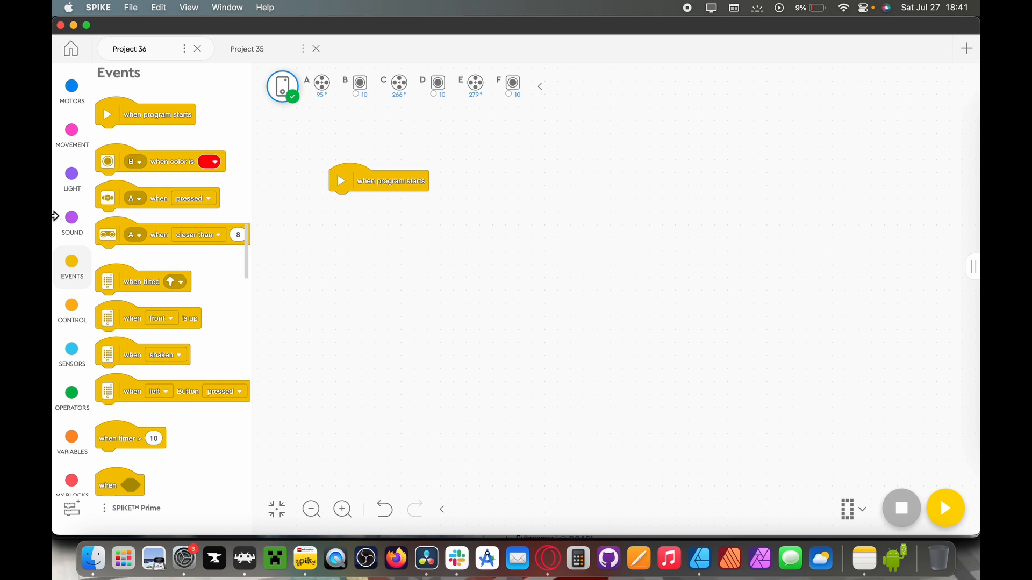
Start the program by setting movement motors to C+E and movement speed to 45%.
{"action": "left_click", "coordinate": [71, 130]}
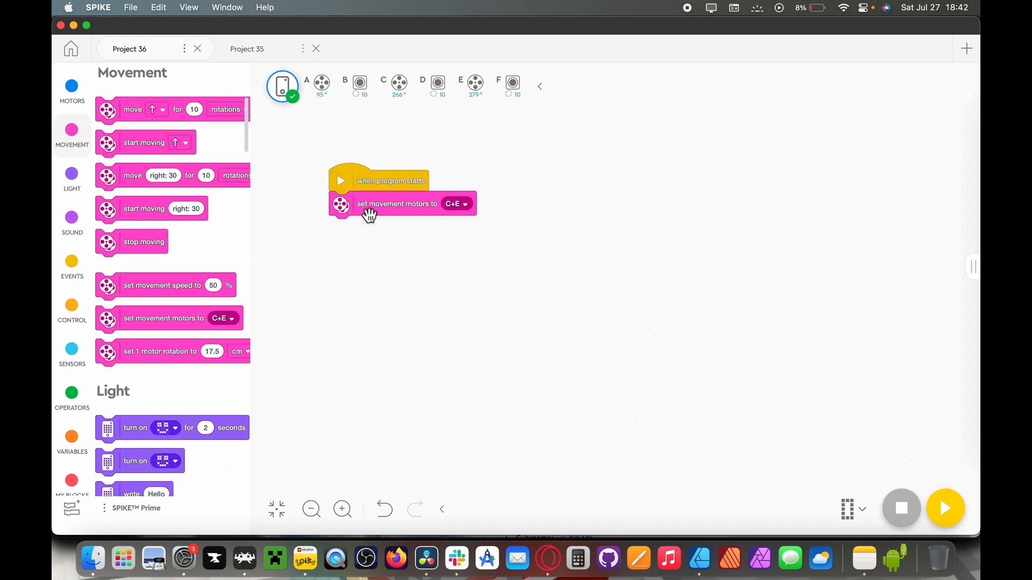
{"action": "left_click", "coordinate": [457, 204]}
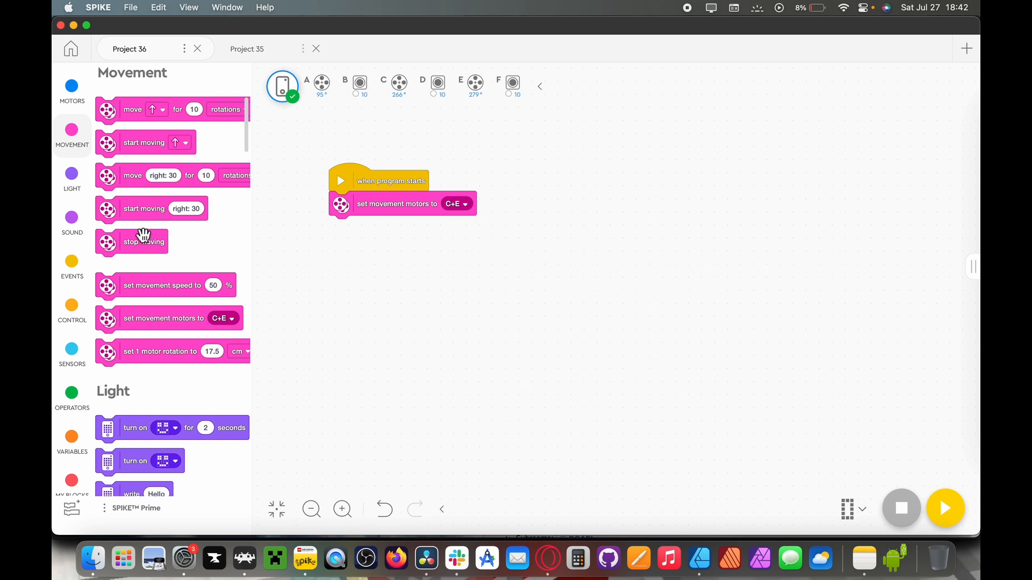
{"action": "mouse_move", "coordinate": [173, 286]}
{"action": "type", "text": "45"}
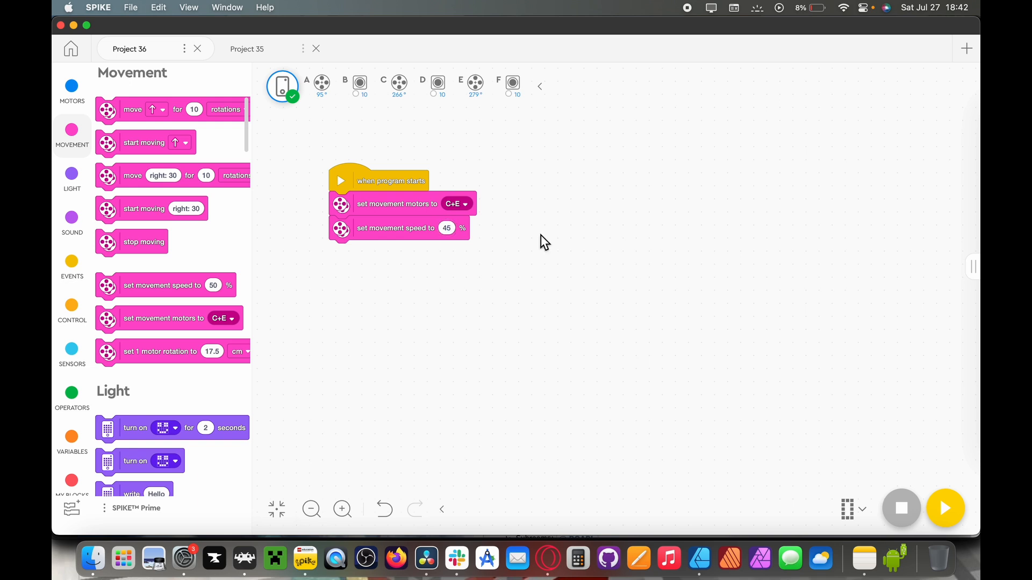
{"action": "left_click", "coordinate": [72, 349]}
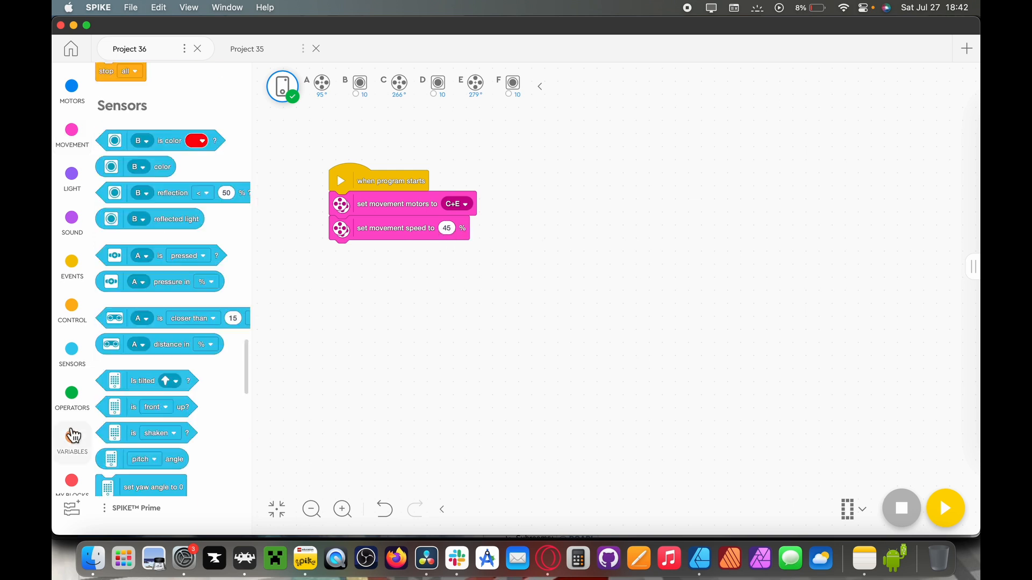
Create a new variable named TargetValue.
{"action": "left_click", "coordinate": [139, 96]}
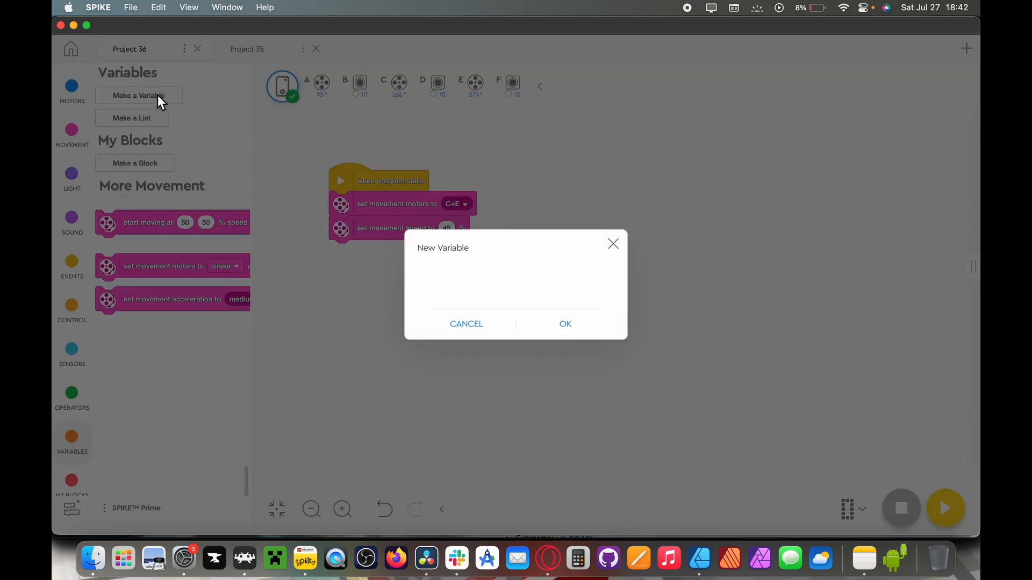
{"action": "type", "text": "Target"}
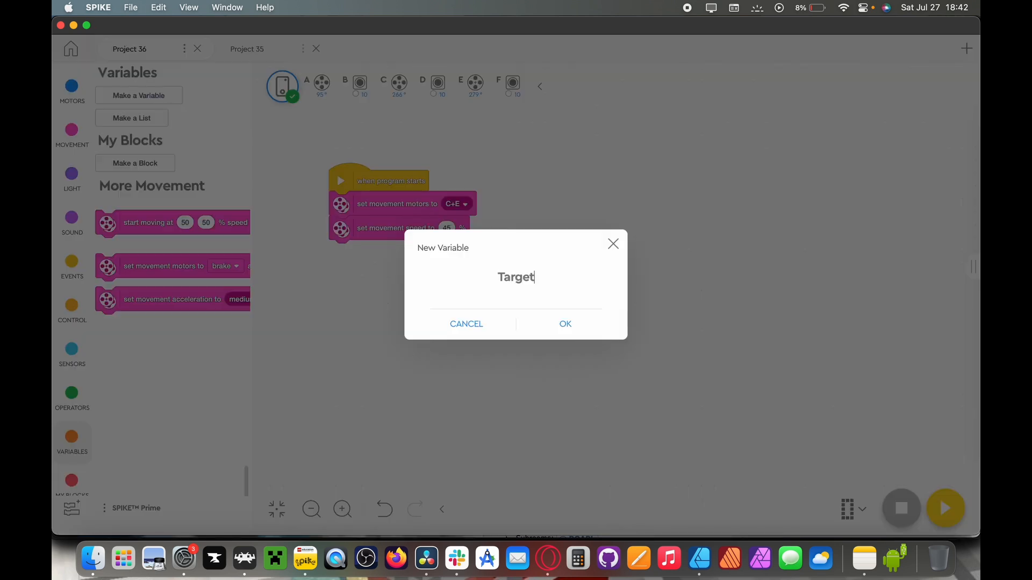
{"action": "left_click", "coordinate": [565, 324]}
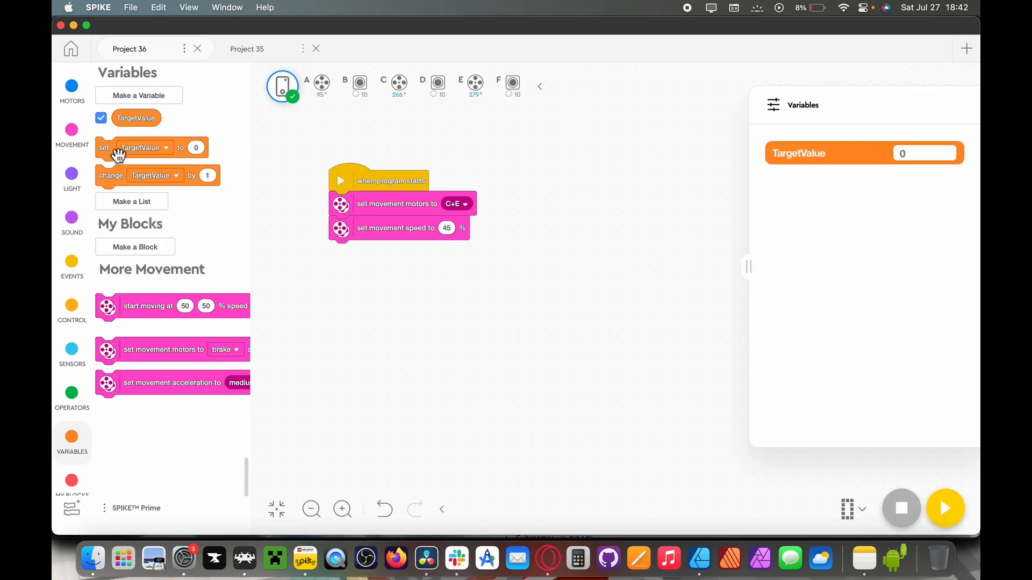
Add 'set TargetValue to 40' under the movement speed block.
{"action": "left_click_drag", "start_coordinate": [119, 147], "coordinate": [337, 251]}
{"action": "type", "text": "40"}
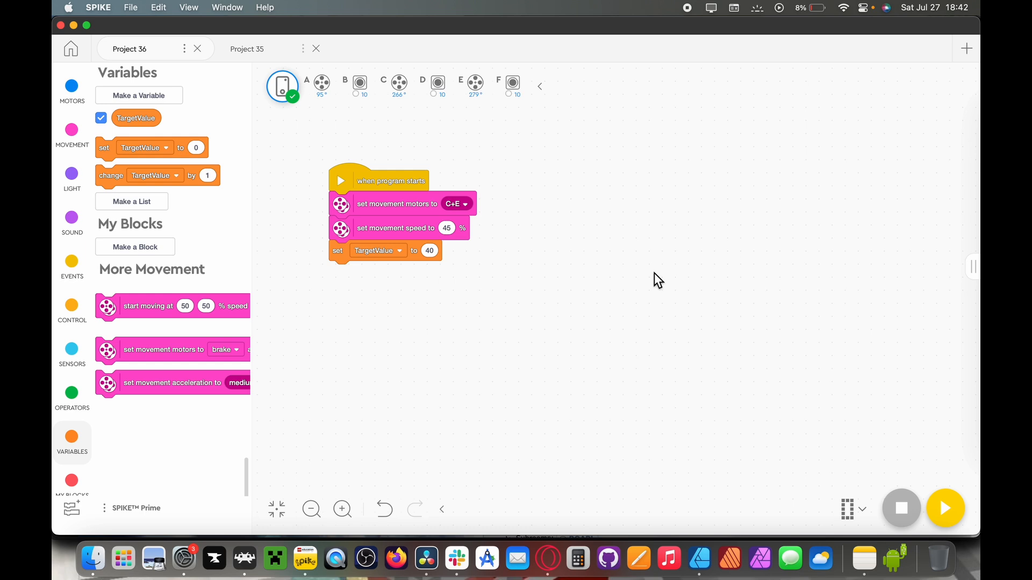
{"action": "left_click", "coordinate": [430, 251]}
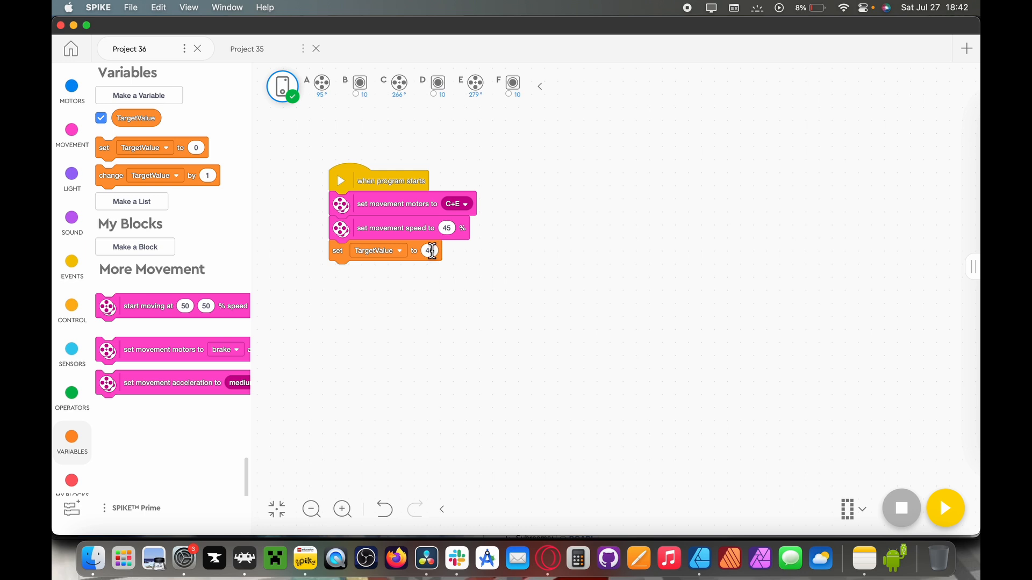
{"action": "type", "text": "40"}
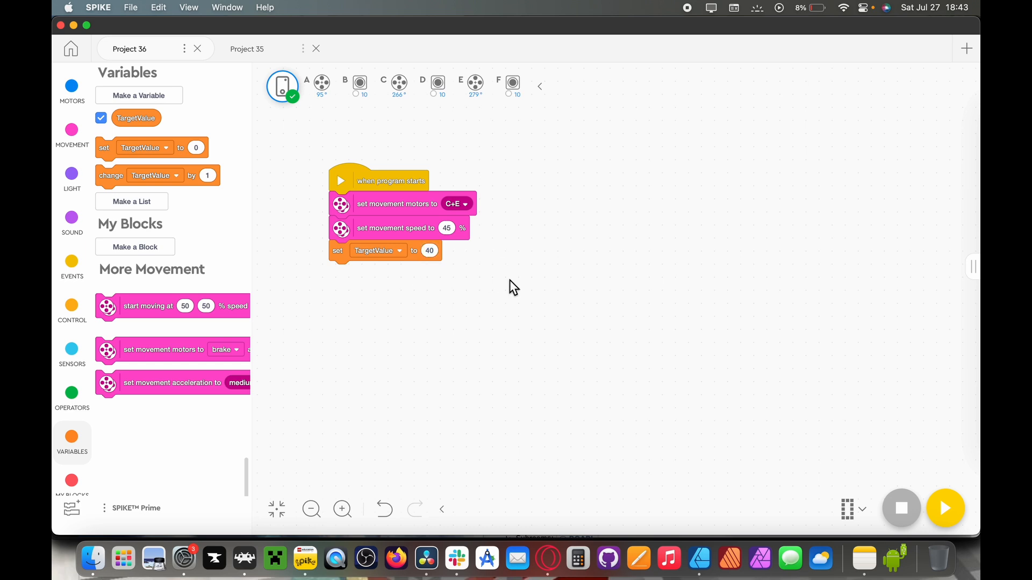
{"action": "mouse_move", "coordinate": [220, 301]}
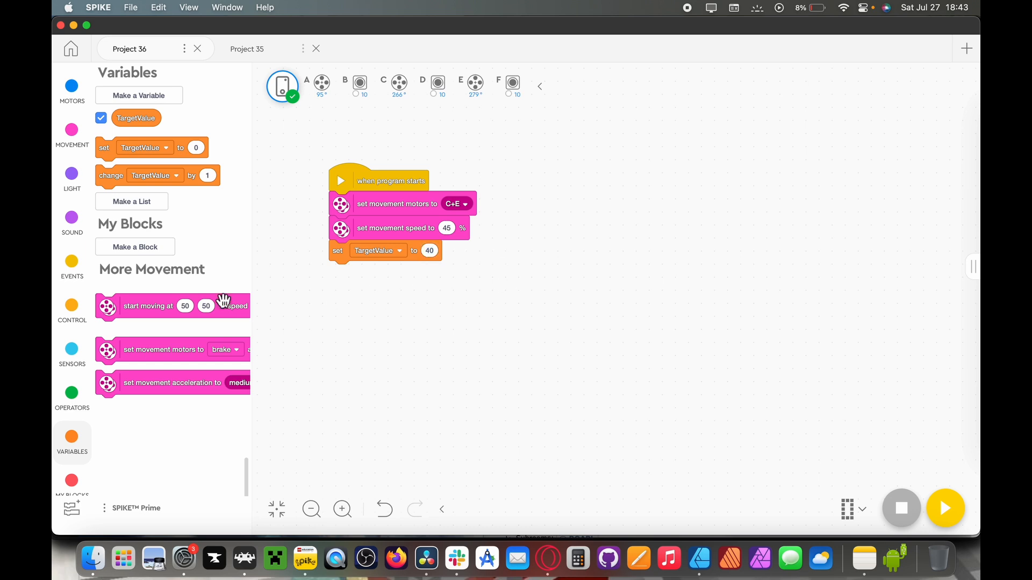
Attach a forever loop under the variable setup containing 'start moving right: 30'.
{"action": "left_click", "coordinate": [72, 309]}
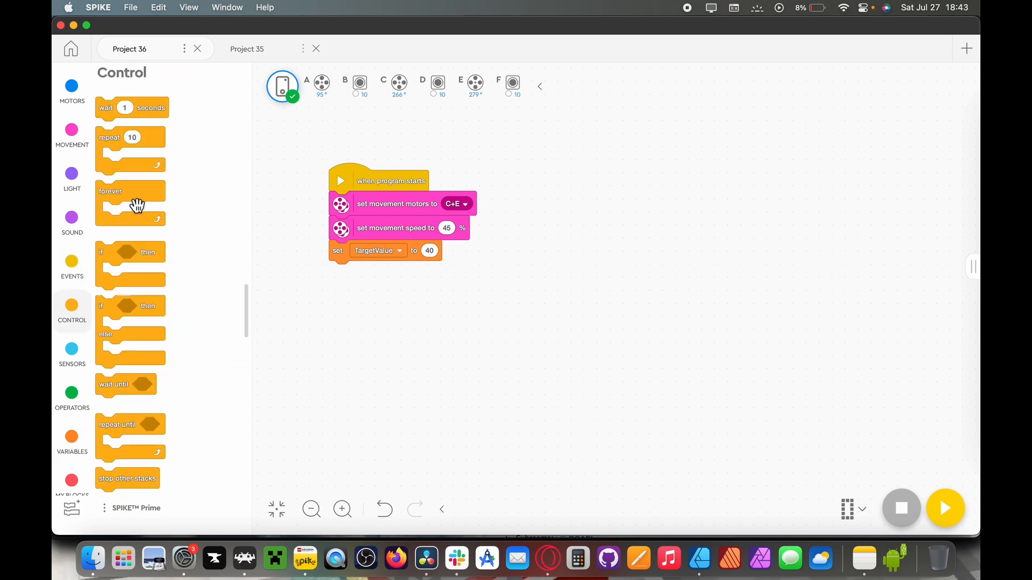
{"action": "left_click_drag", "start_coordinate": [130, 204], "coordinate": [344, 271]}
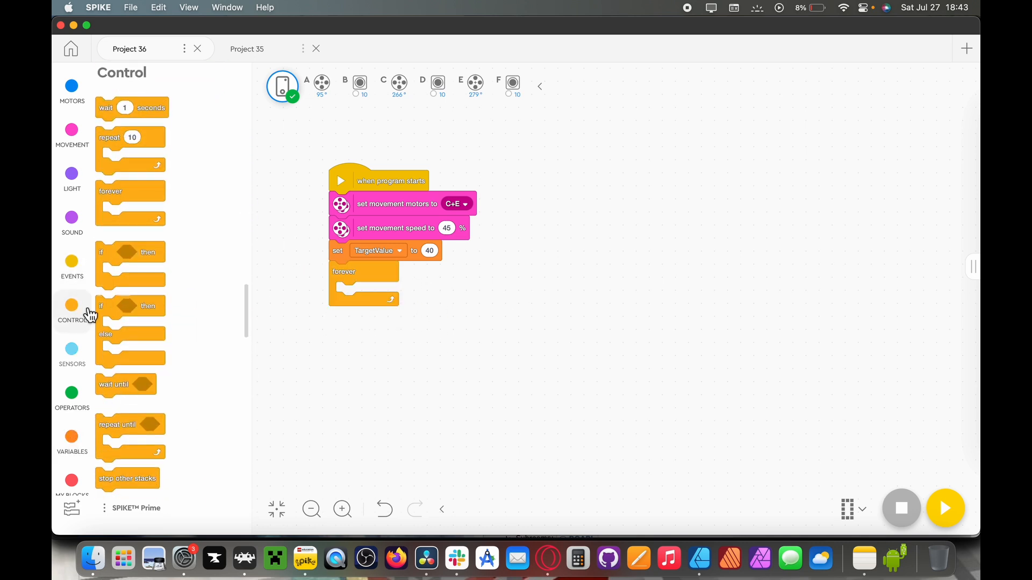
{"action": "left_click", "coordinate": [72, 133]}
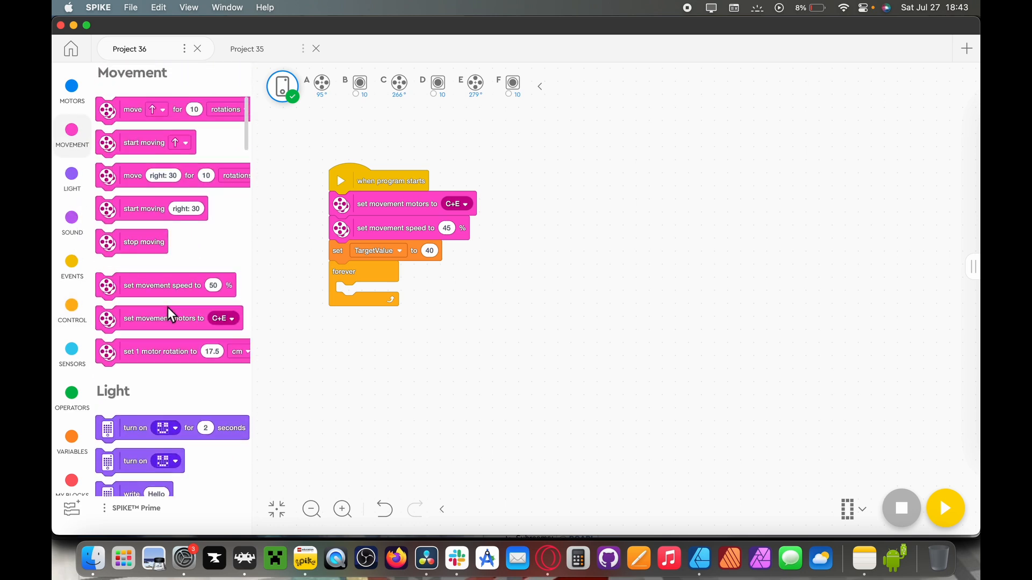
{"action": "left_click_drag", "start_coordinate": [150, 208], "coordinate": [402, 297]}
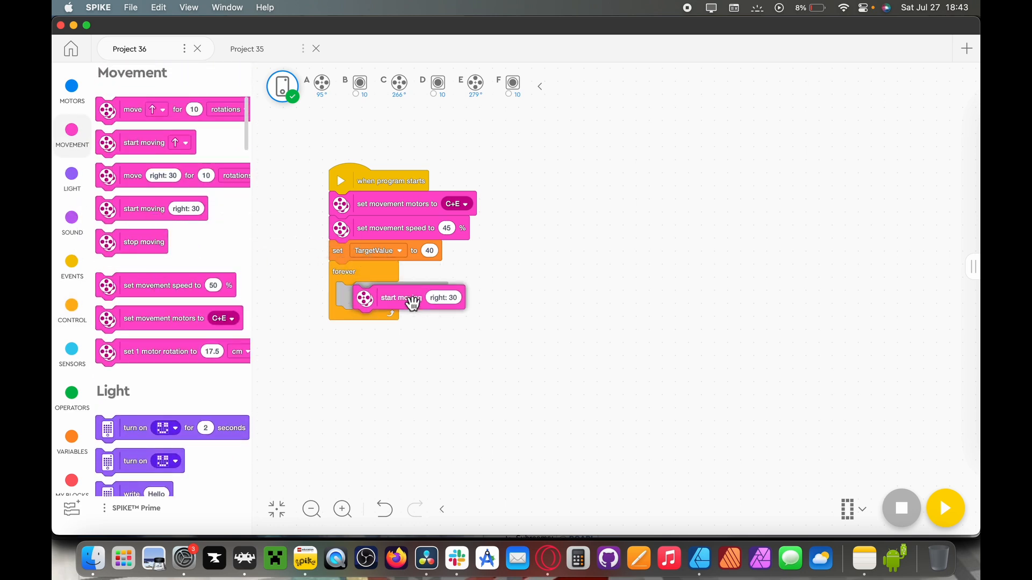
{"action": "left_click_drag", "start_coordinate": [398, 297], "coordinate": [385, 293]}
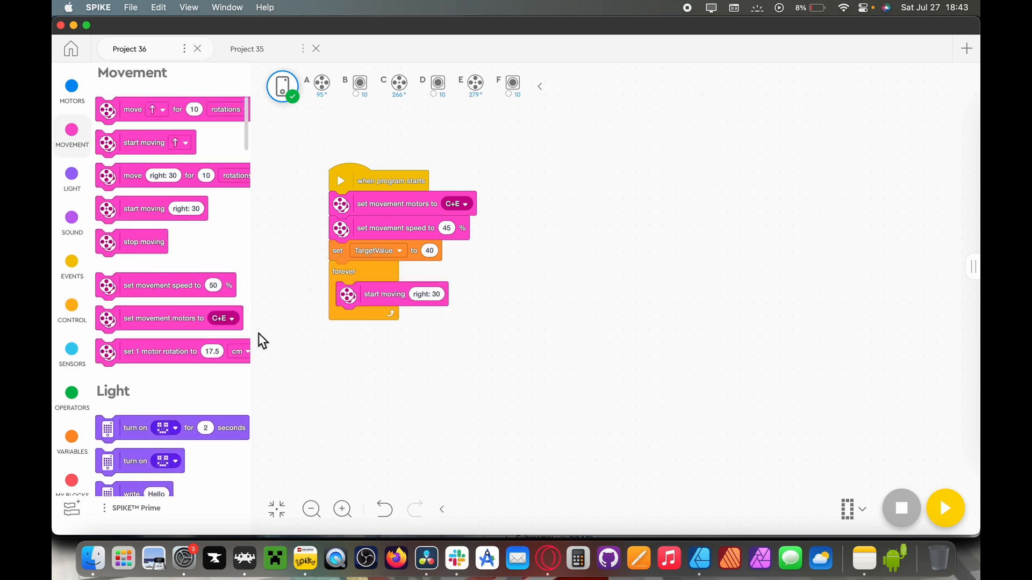
Use a subtraction operator as the start-moving steering amount.
{"action": "left_click", "coordinate": [72, 399]}
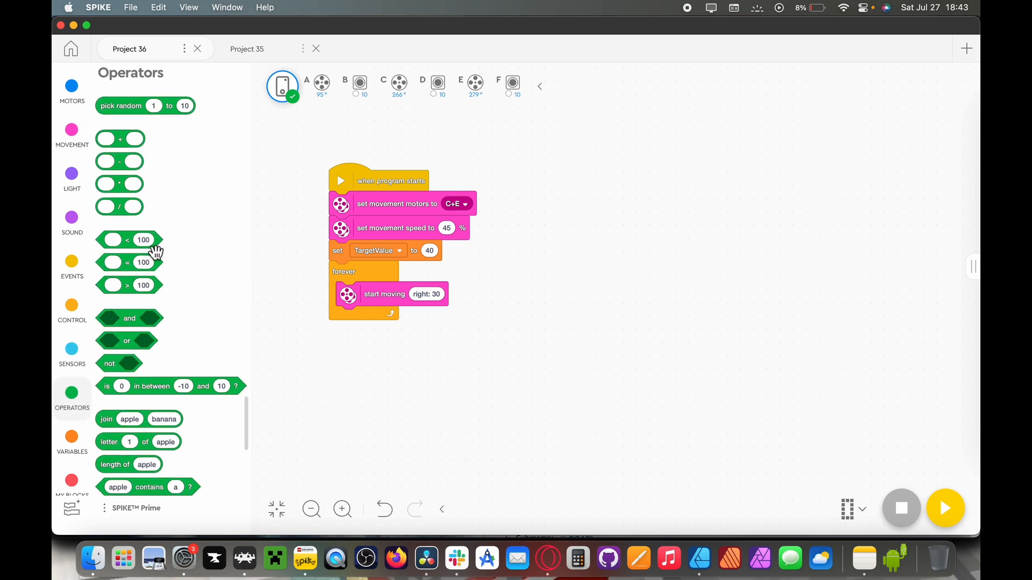
{"action": "left_click_drag", "start_coordinate": [120, 161], "coordinate": [471, 328]}
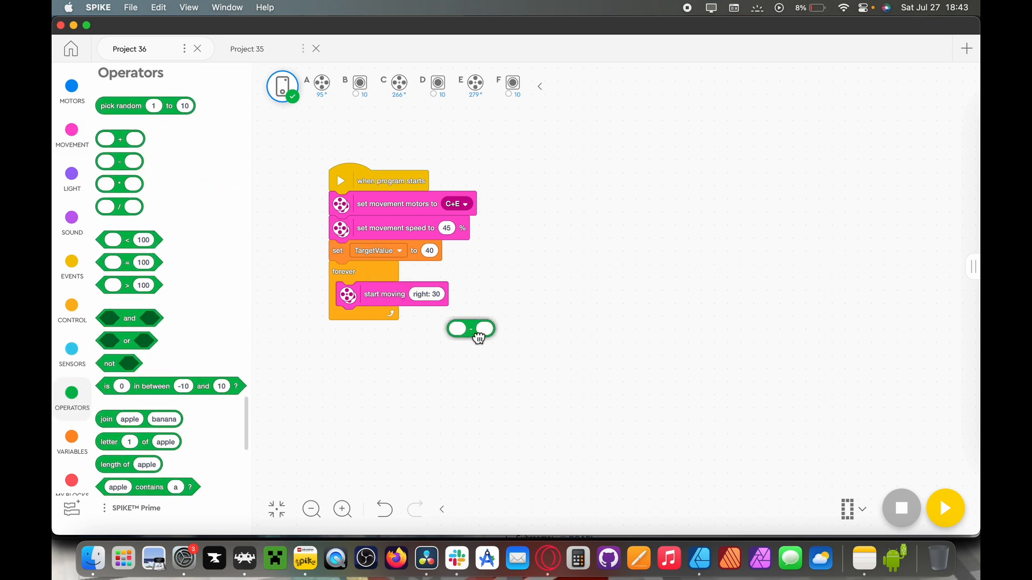
{"action": "left_click_drag", "start_coordinate": [470, 329], "coordinate": [448, 293]}
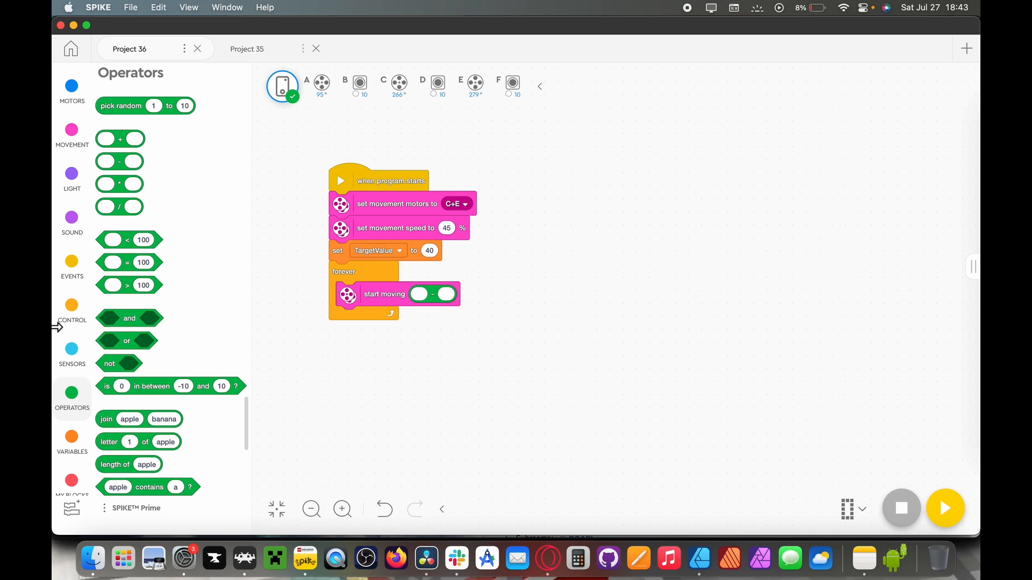
Fill the subtraction with port D reflected light minus TargetValue.
{"action": "left_click", "coordinate": [73, 349]}
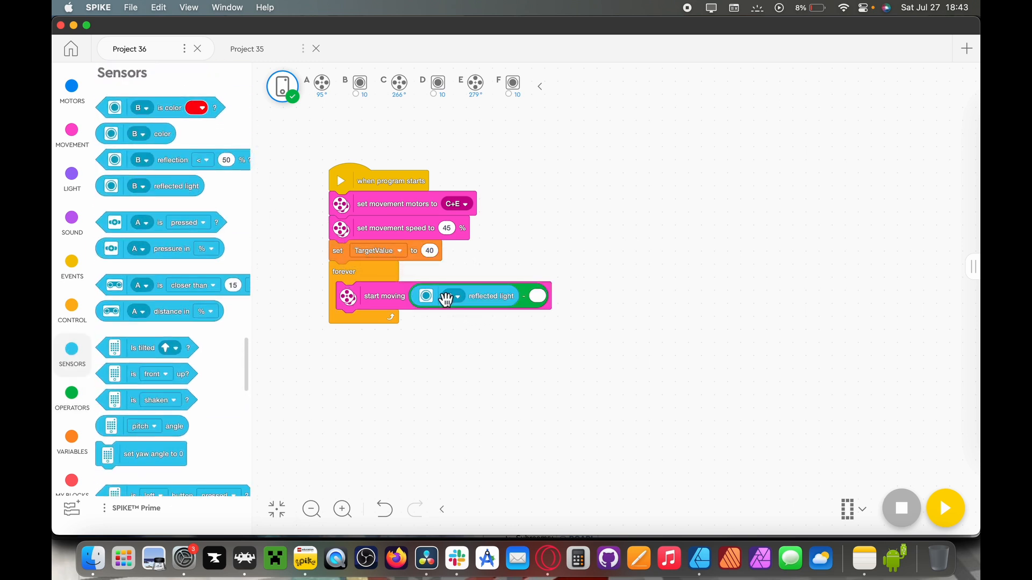
{"action": "left_click", "coordinate": [450, 296]}
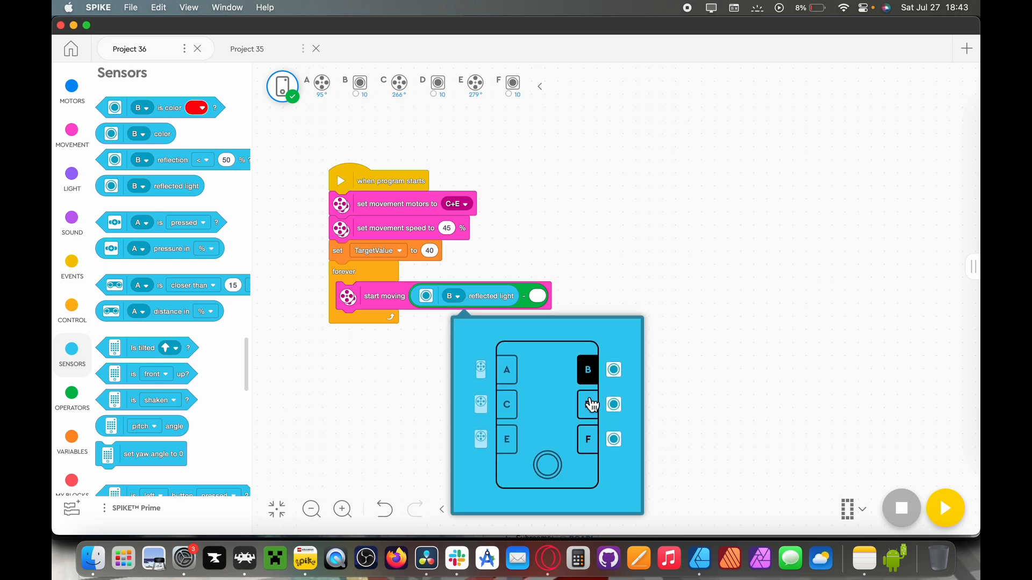
{"action": "left_click", "coordinate": [587, 404]}
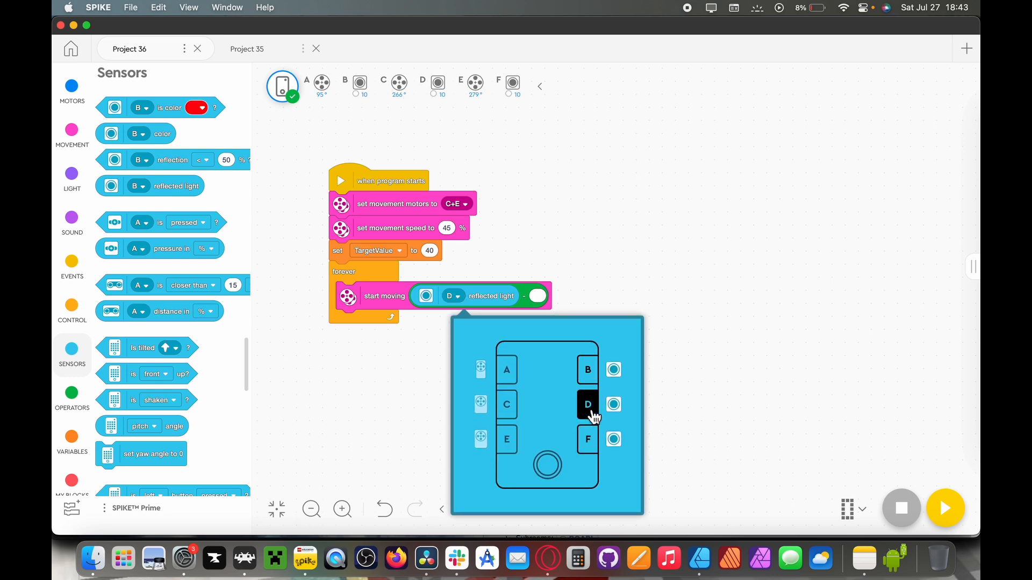
{"action": "left_click", "coordinate": [537, 296]}
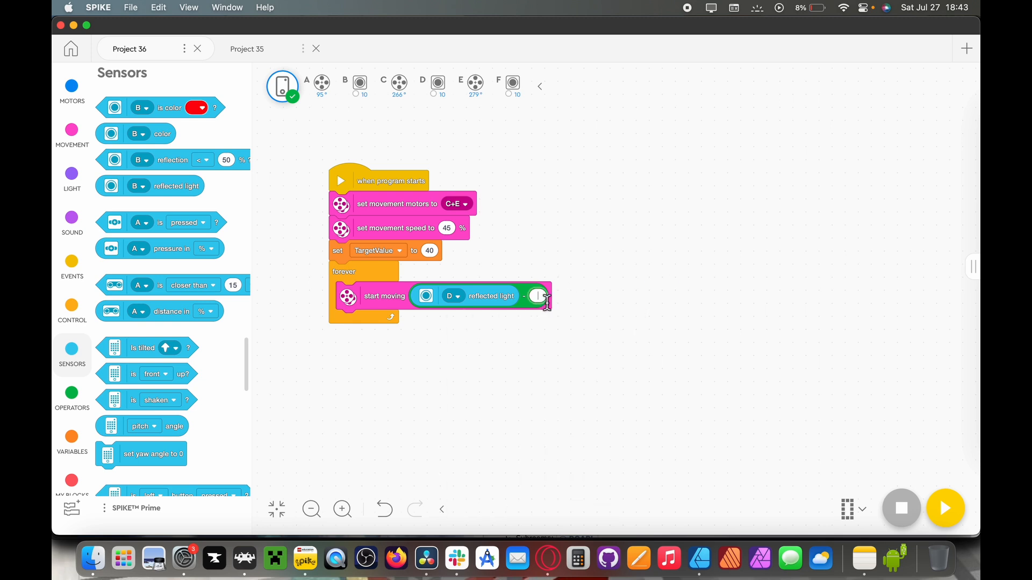
{"action": "mouse_move", "coordinate": [305, 398]}
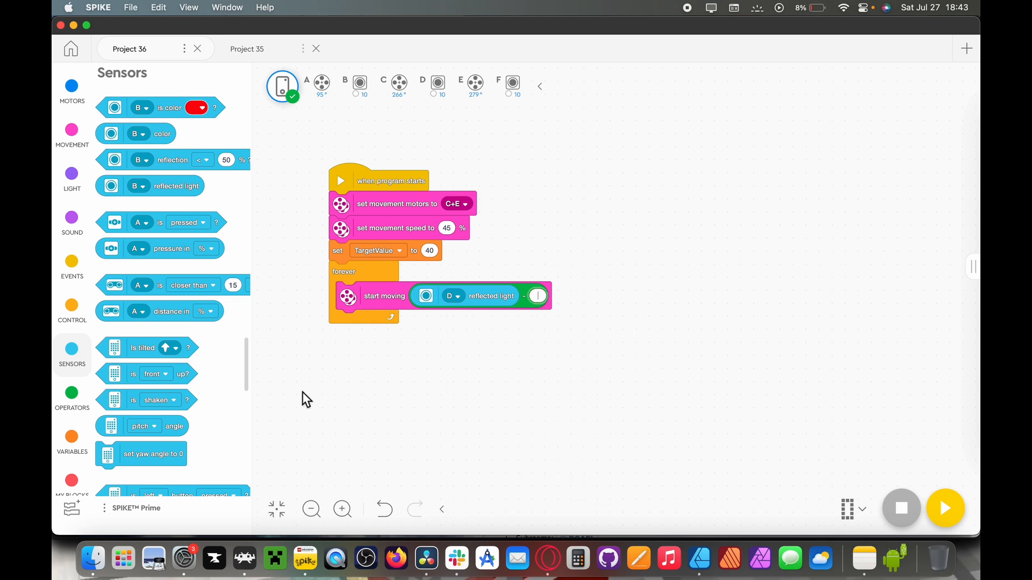
{"action": "left_click", "coordinate": [72, 438]}
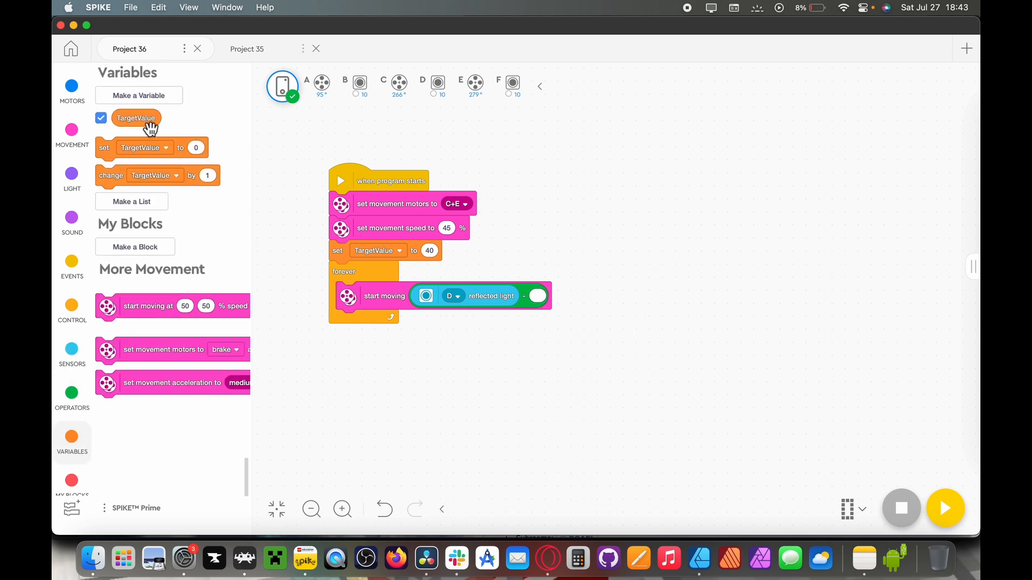
{"action": "left_click_drag", "start_coordinate": [136, 118], "coordinate": [548, 296]}
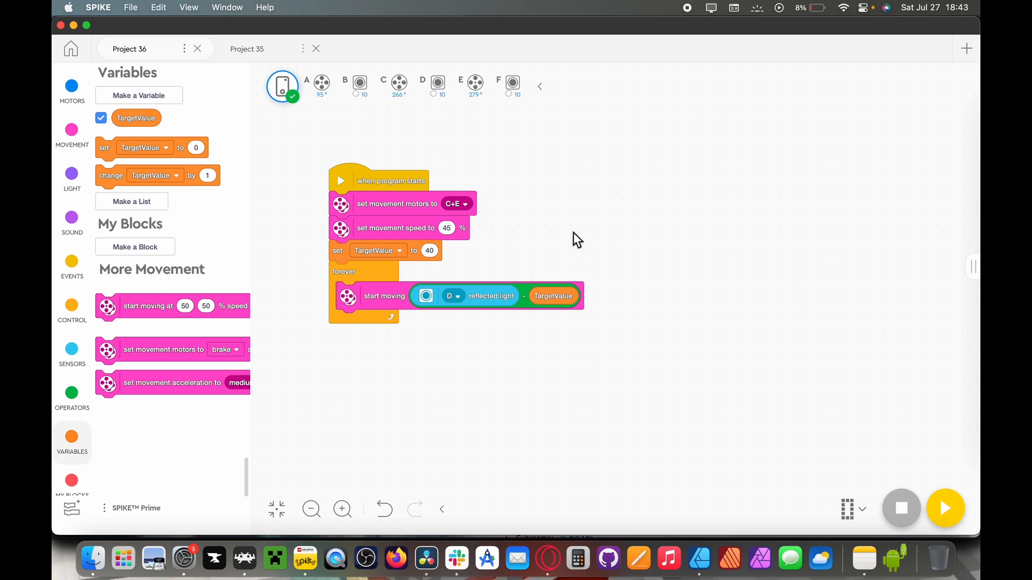
{"action": "mouse_move", "coordinate": [746, 390]}
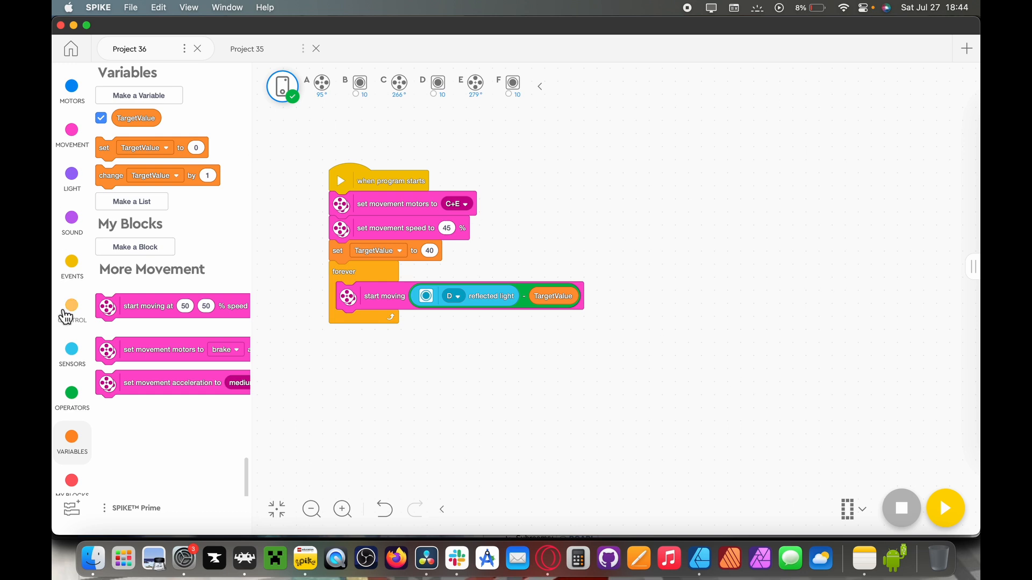
Add an if-else in the forever loop, a nested if in else, and repeat-until loops.
{"action": "left_click", "coordinate": [72, 311]}
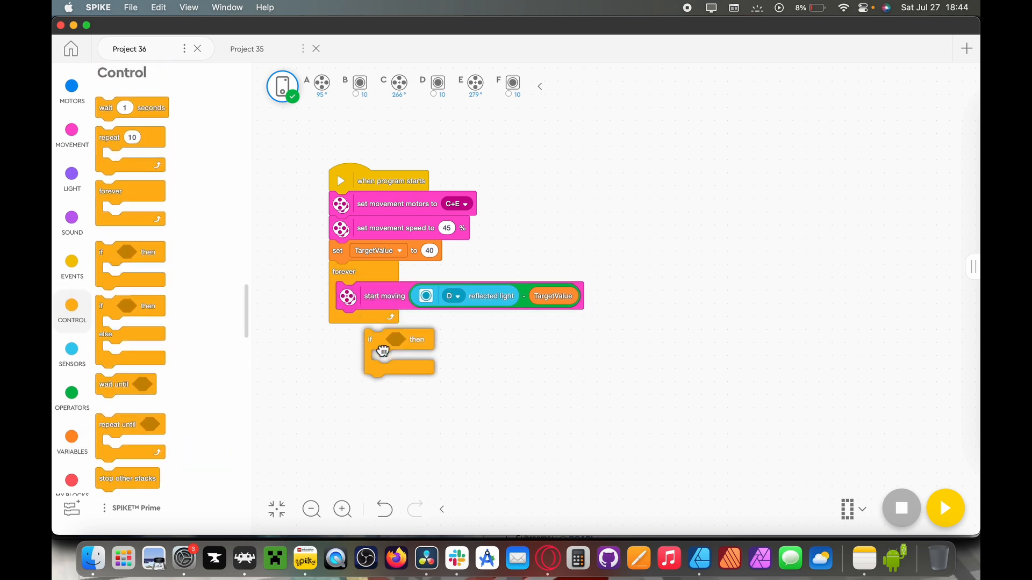
{"action": "left_click_drag", "start_coordinate": [382, 349], "coordinate": [214, 323]}
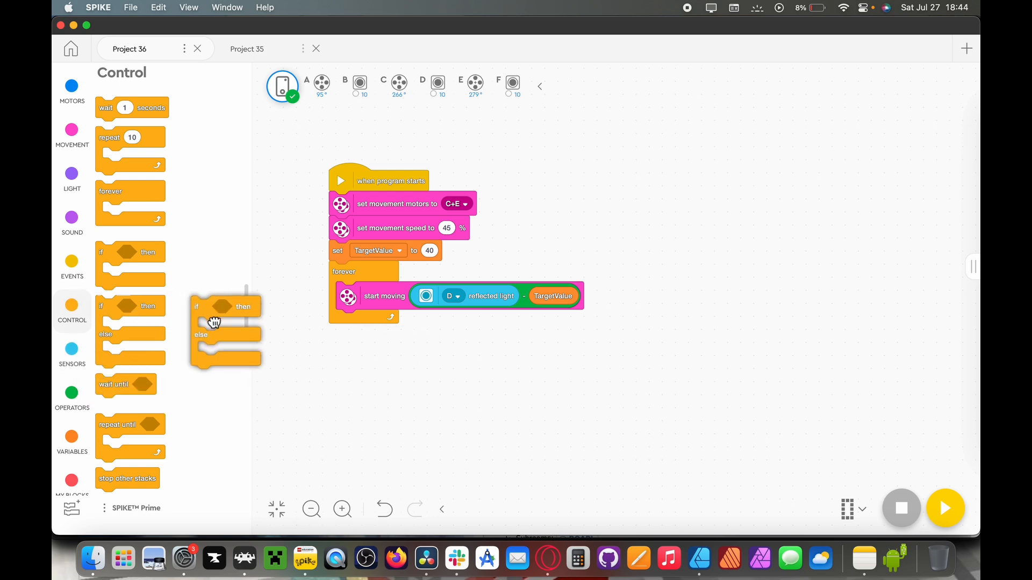
{"action": "left_click_drag", "start_coordinate": [213, 323], "coordinate": [369, 336]}
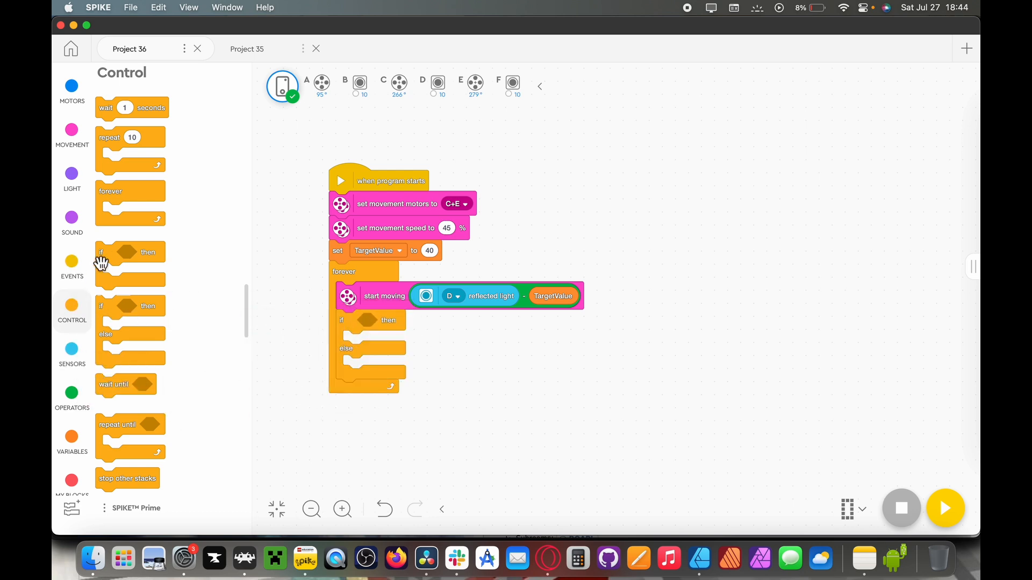
{"action": "left_click_drag", "start_coordinate": [129, 252], "coordinate": [366, 365]}
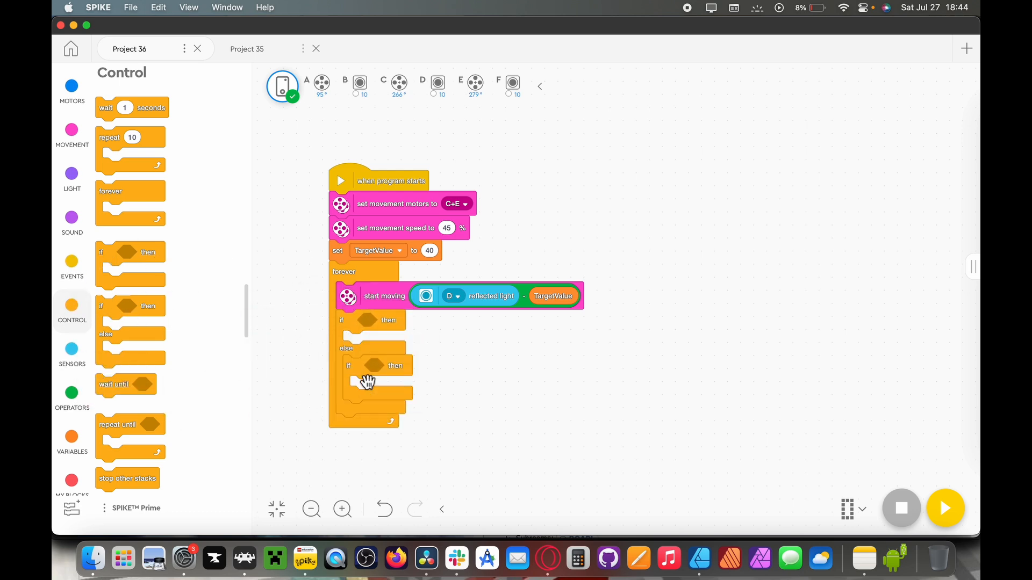
{"action": "mouse_move", "coordinate": [109, 178]}
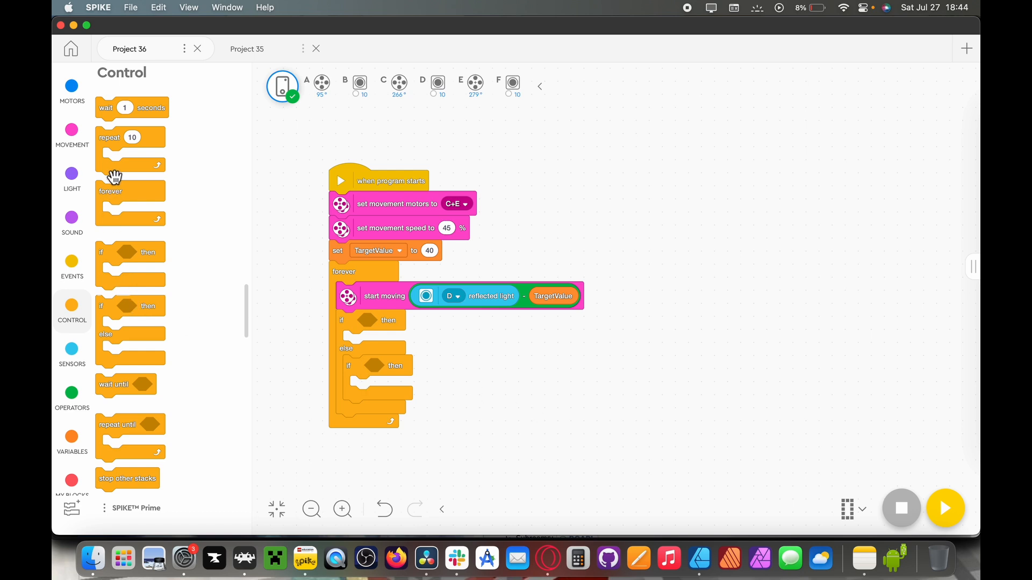
{"action": "left_click_drag", "start_coordinate": [119, 424], "coordinate": [383, 345]}
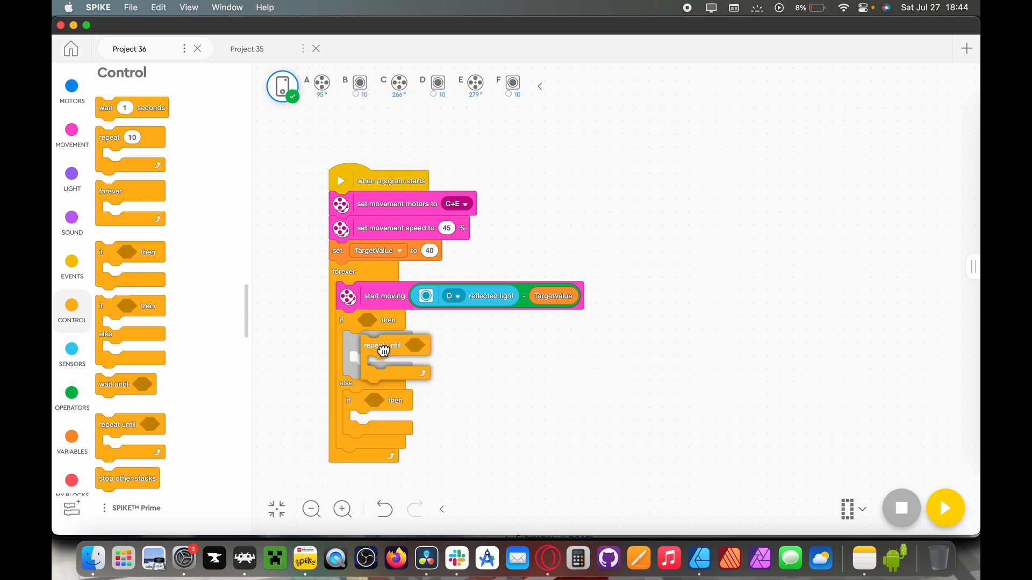
{"action": "left_click_drag", "start_coordinate": [384, 349], "coordinate": [365, 341]}
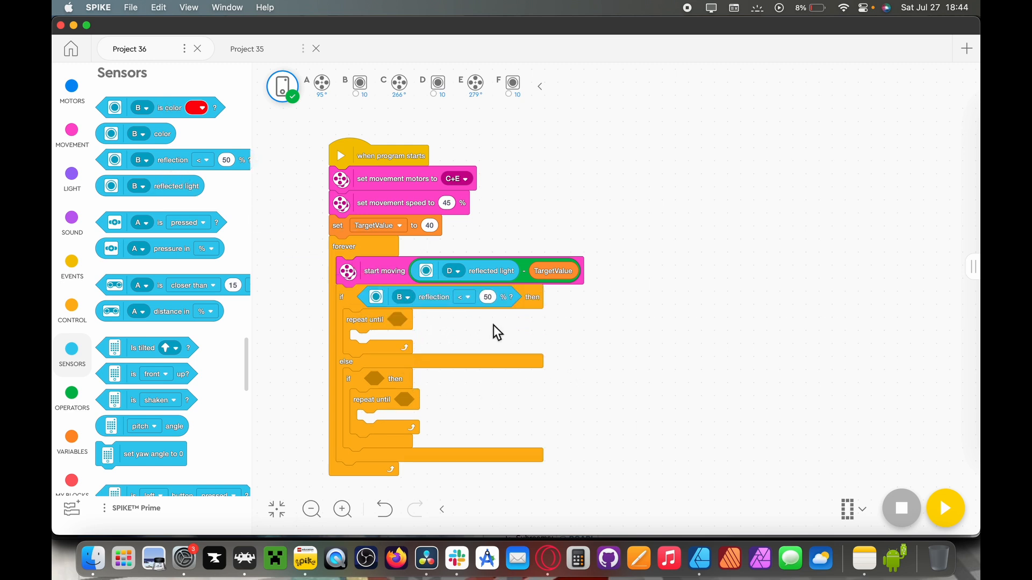
{"action": "mouse_move", "coordinate": [428, 309]}
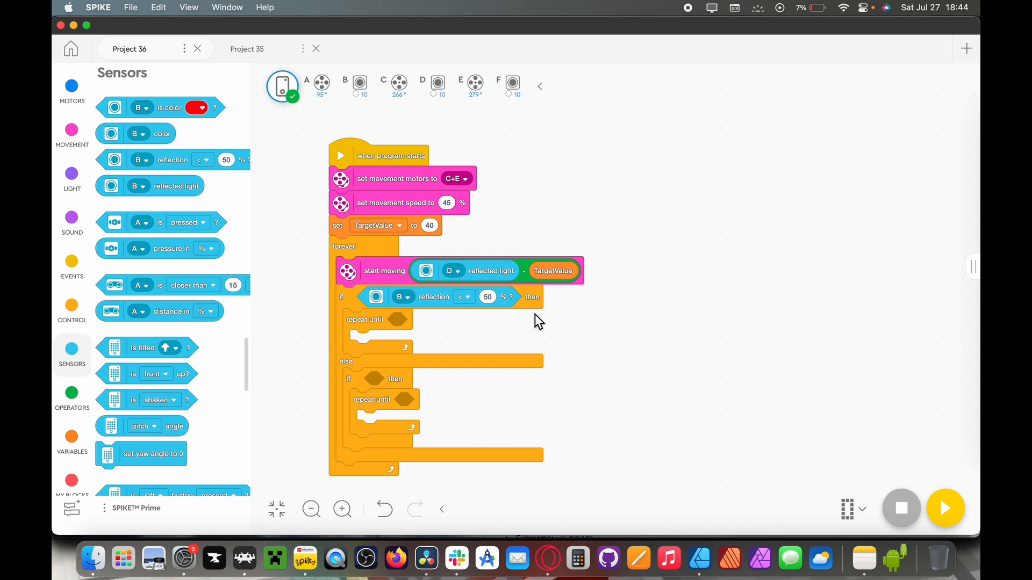
Change the port B reflection threshold from 50% to 20%.
{"action": "left_click", "coordinate": [488, 297]}
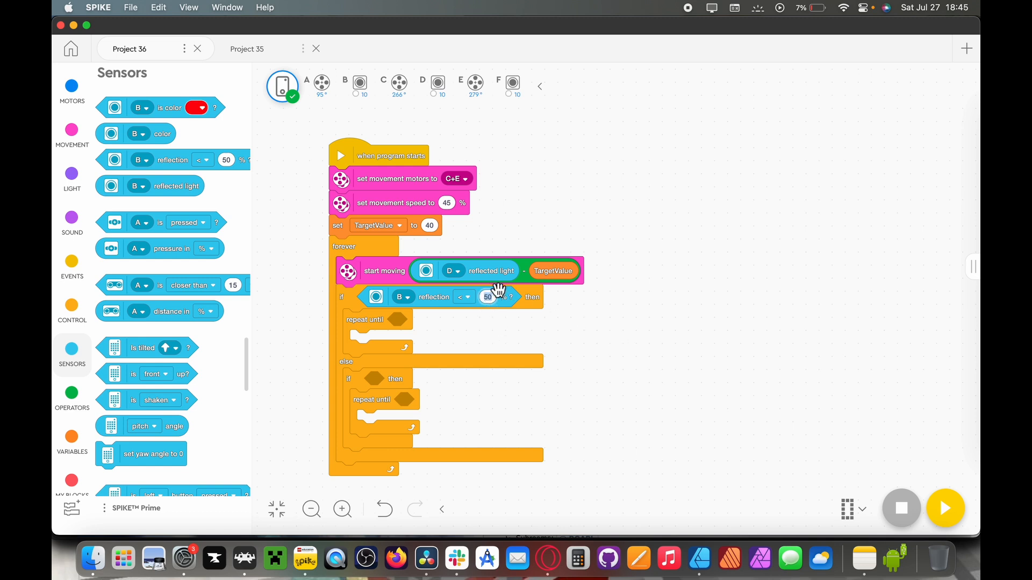
{"action": "mouse_move", "coordinate": [482, 324]}
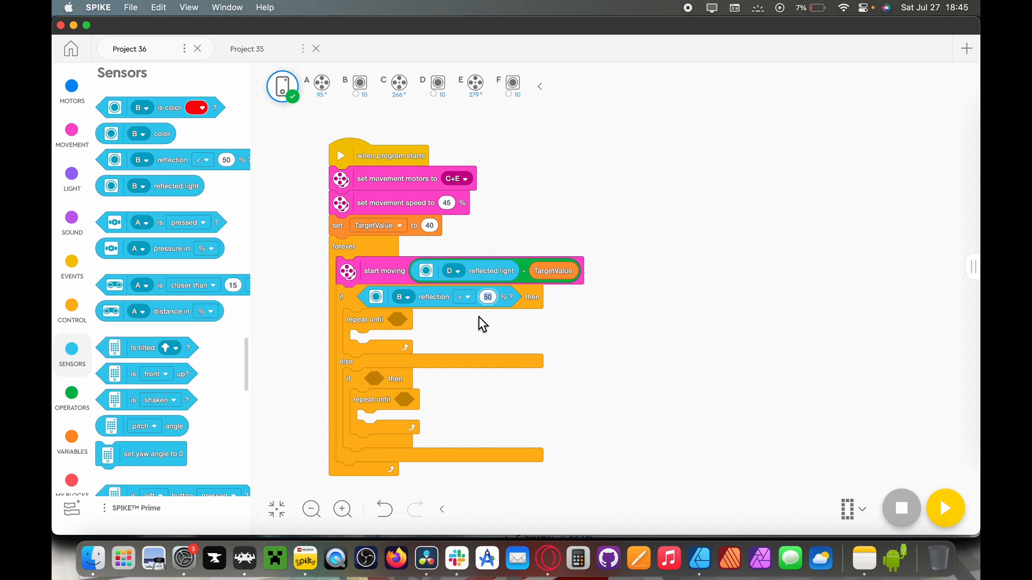
{"action": "type", "text": "20"}
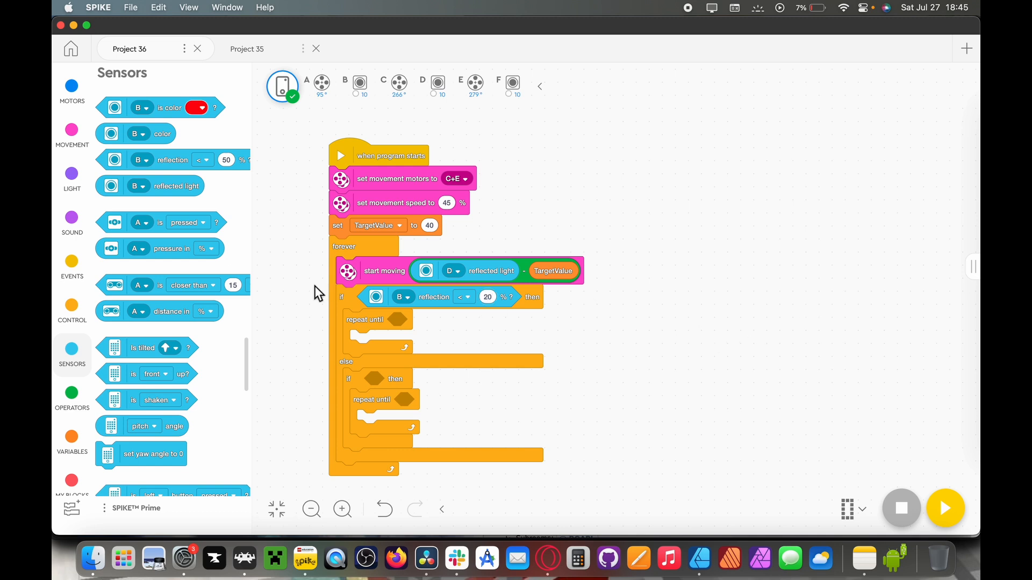
{"action": "mouse_move", "coordinate": [171, 160]}
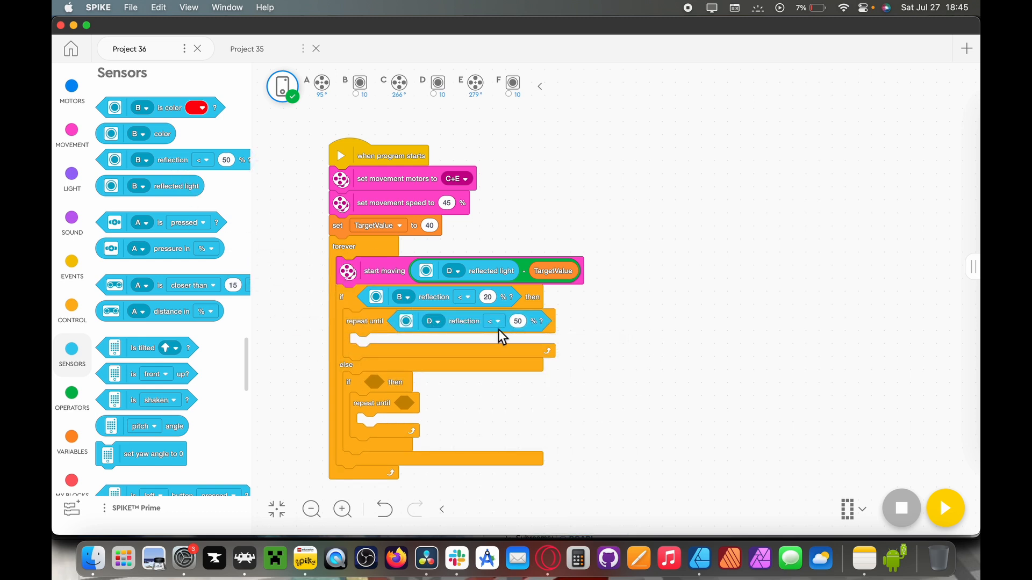
{"action": "mouse_move", "coordinate": [650, 339]}
{"action": "type", "text": "20"}
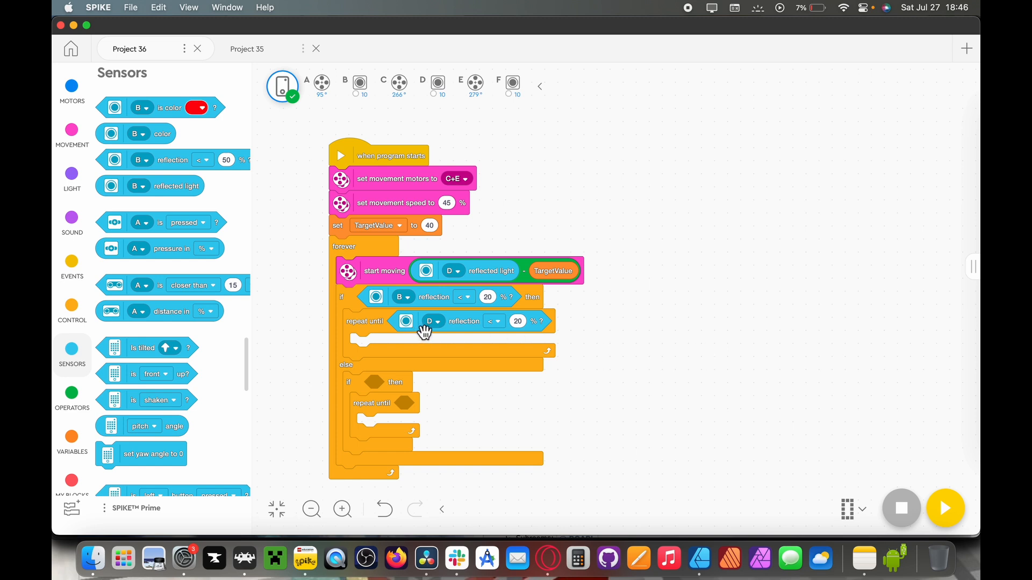
{"action": "mouse_move", "coordinate": [94, 387]}
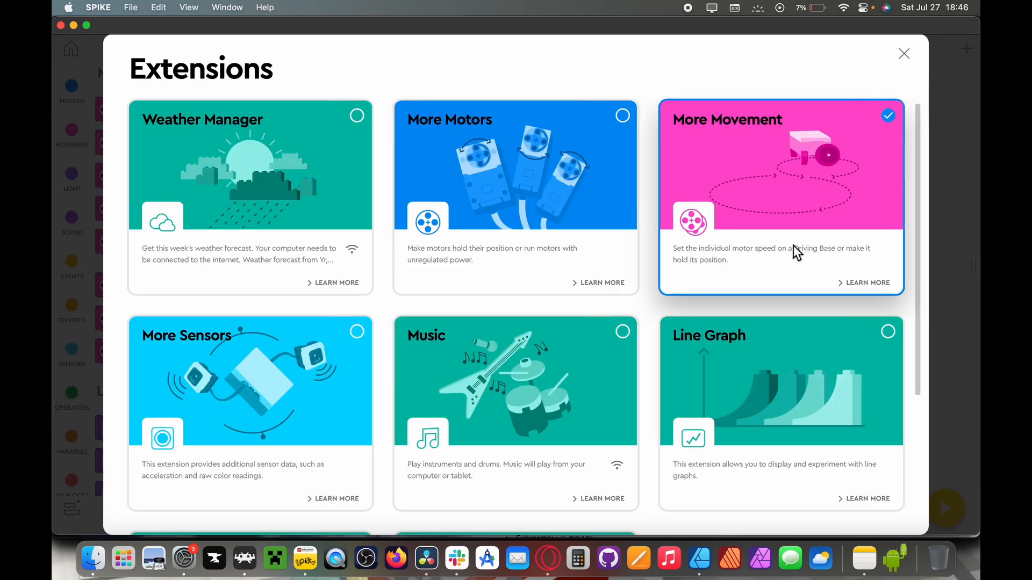
Put 'start moving at 10, -15% speed' in the first repeat-until and set speed -45.
{"action": "left_click", "coordinate": [903, 53]}
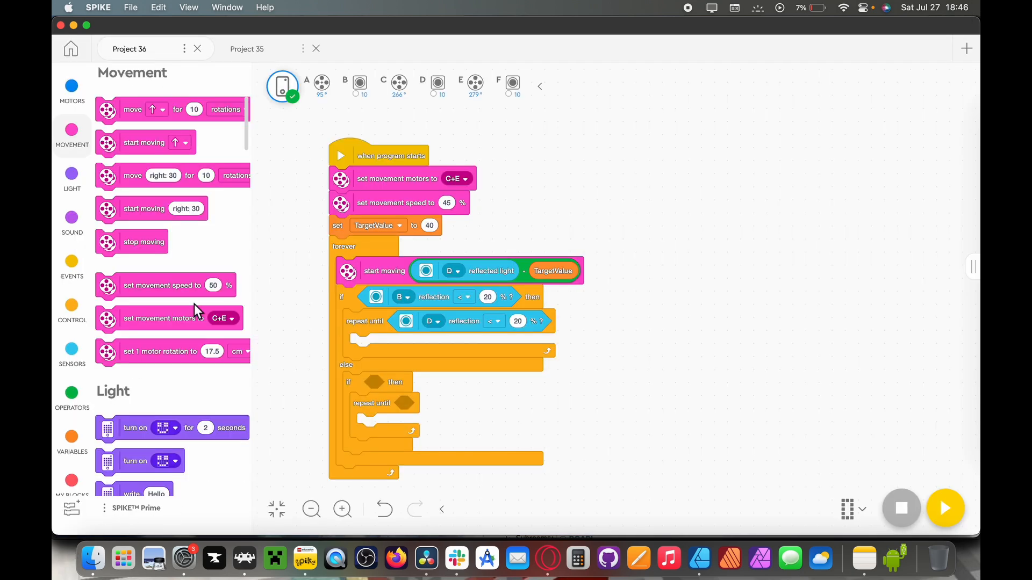
{"action": "scroll", "scroll_direction": "down", "scroll_amount": 3}
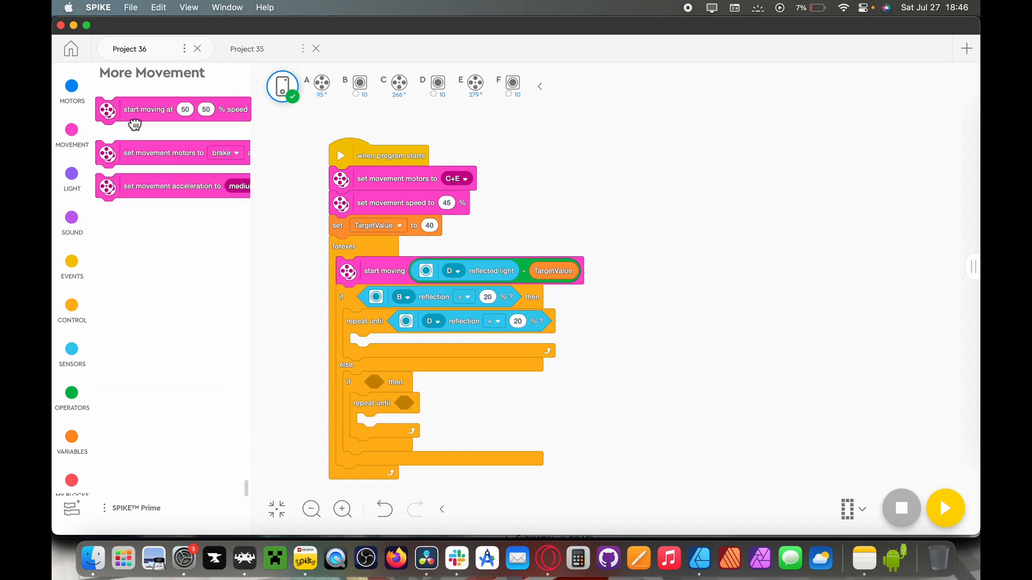
{"action": "left_click_drag", "start_coordinate": [134, 109], "coordinate": [428, 345]}
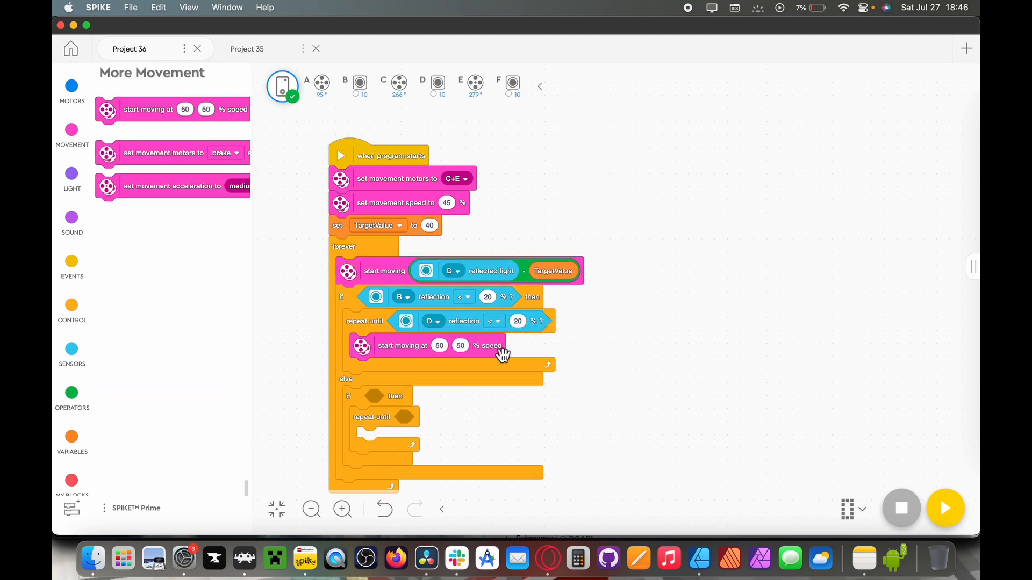
{"action": "mouse_move", "coordinate": [577, 354]}
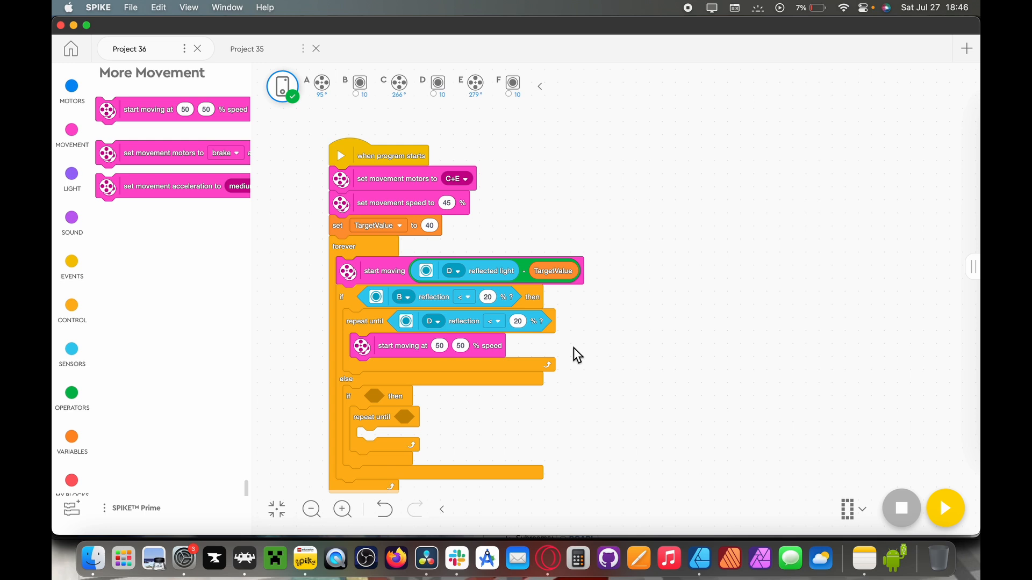
{"action": "mouse_move", "coordinate": [440, 346]}
{"action": "type", "text": "10"}
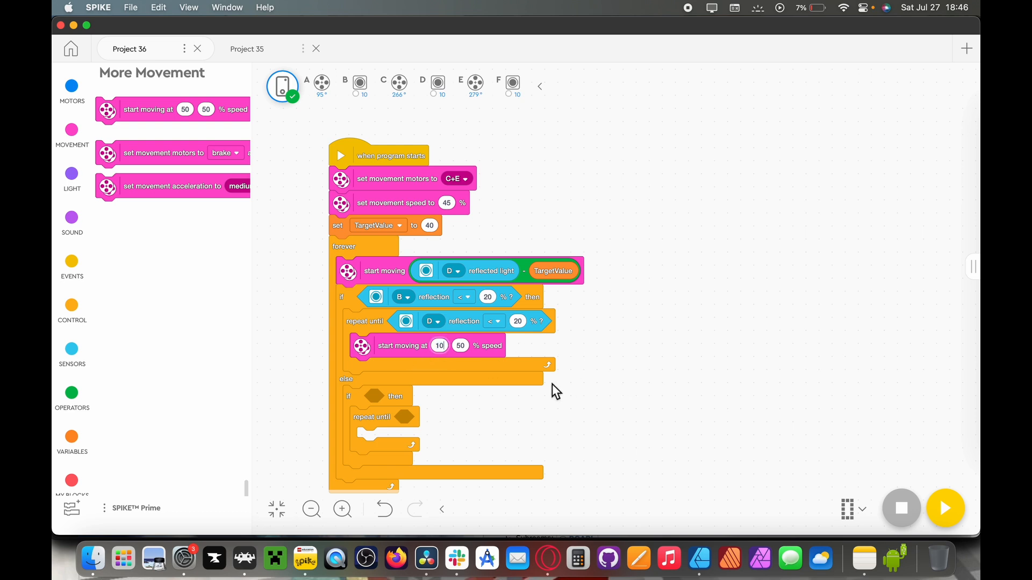
{"action": "type", "text": "-15"}
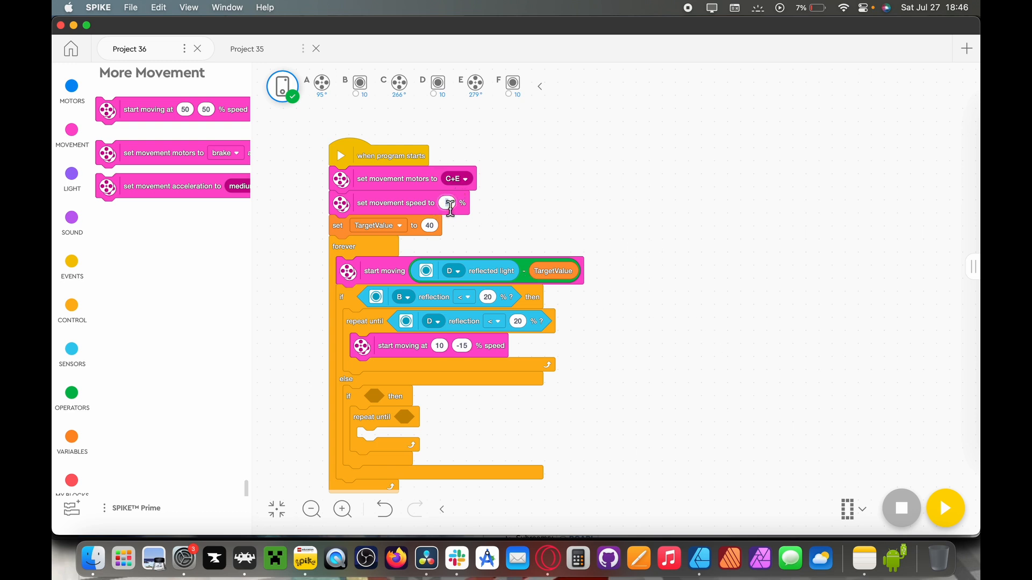
{"action": "type", "text": "-45"}
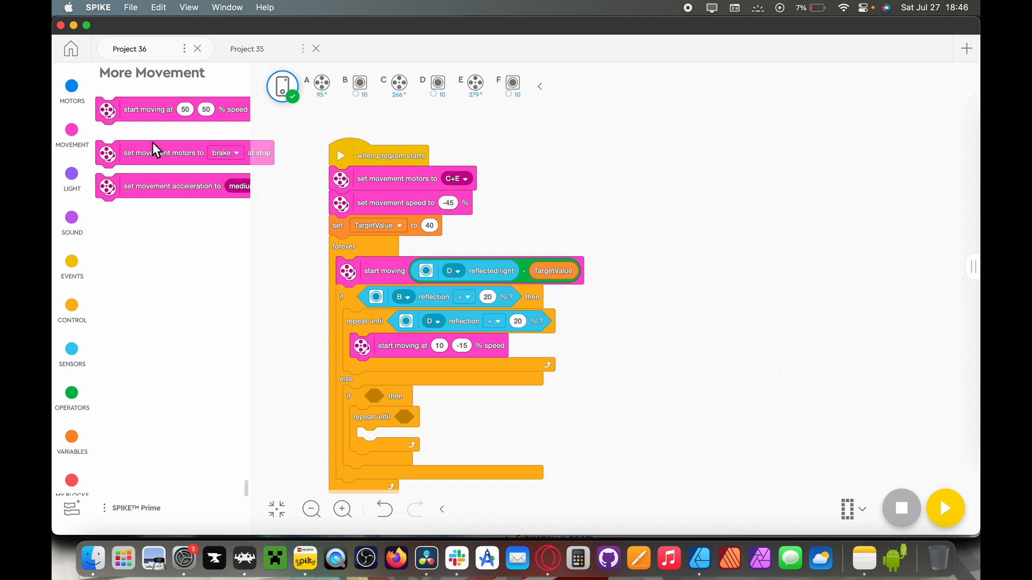